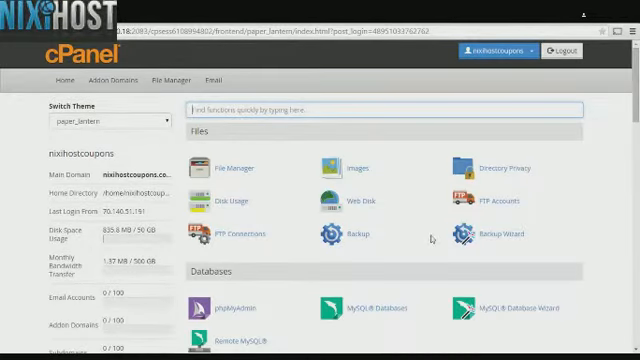
# Step: Reach the Software section and launch Softaculous Apps Installer
pyautogui.scroll(-3)
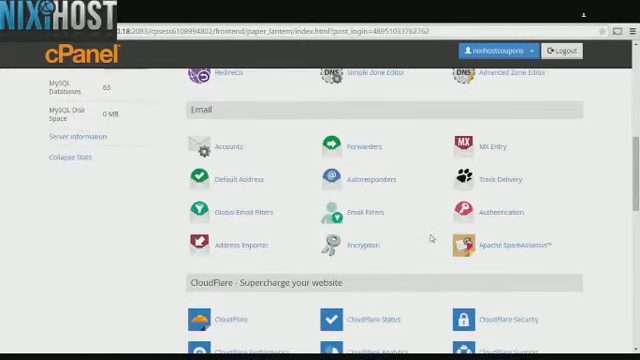
pyautogui.scroll(-3)
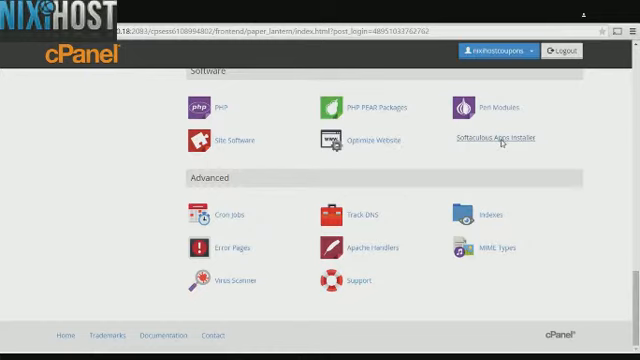
pyautogui.click(498, 140)
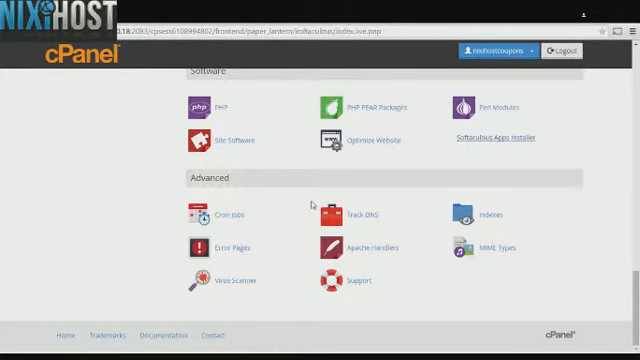
# Step: Expand the E-Commerce category and pick a shopping cart script from it
pyautogui.click(496, 138)
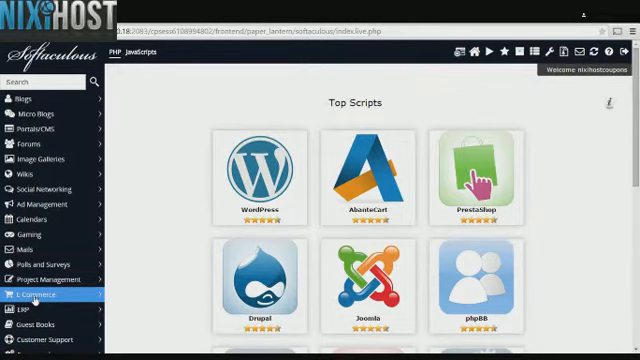
pyautogui.click(36, 294)
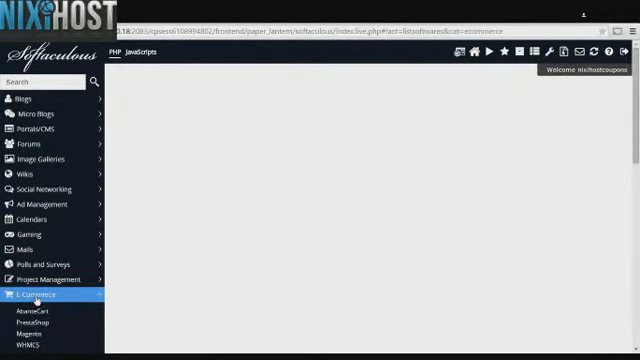
# Step: Bring up the CS-Cart install form with https protocol, domain and cscart directory
pyautogui.click(36, 294)
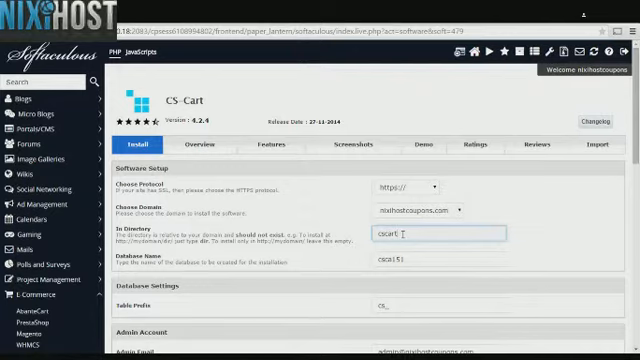
pyautogui.scroll(-3)
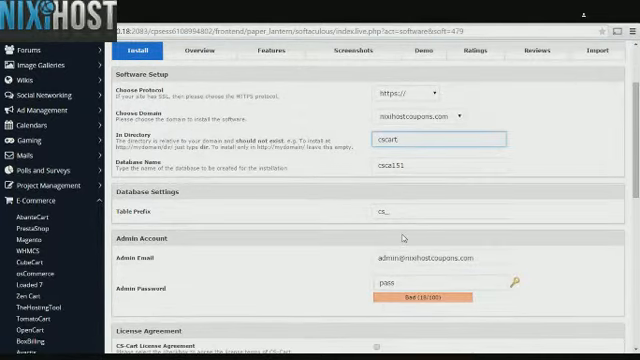
pyautogui.scroll(-3)
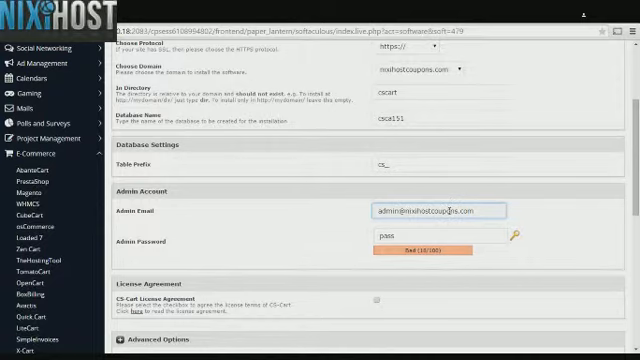
pyautogui.scroll(-3)
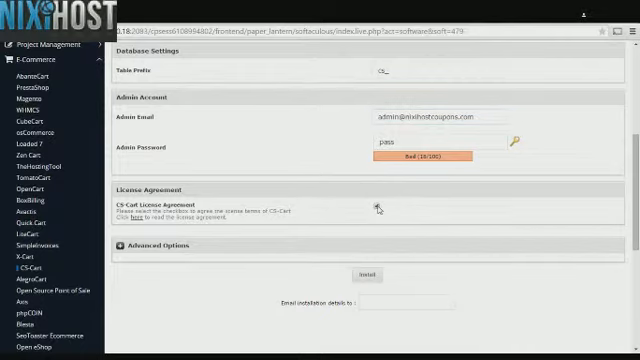
# Step: Accept the CS-Cart license agreement and set automated backups to Once a day
pyautogui.click(376, 204)
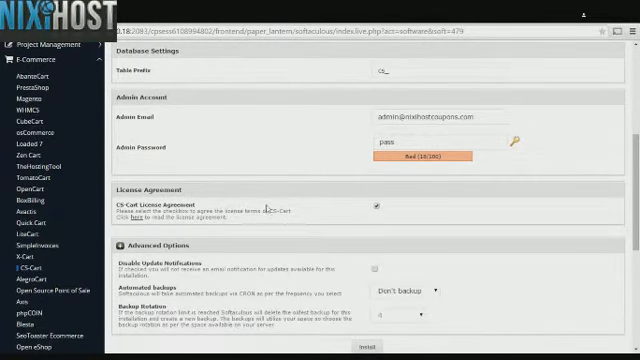
pyautogui.scroll(-3)
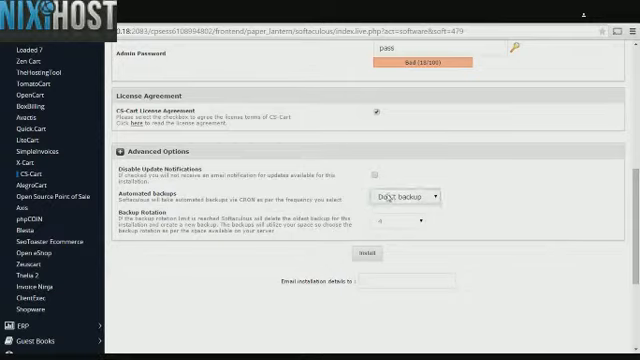
pyautogui.click(434, 188)
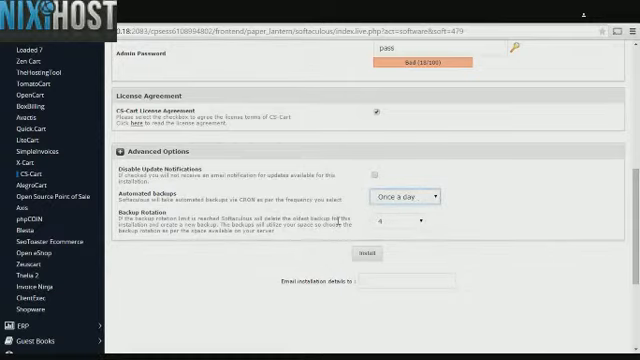